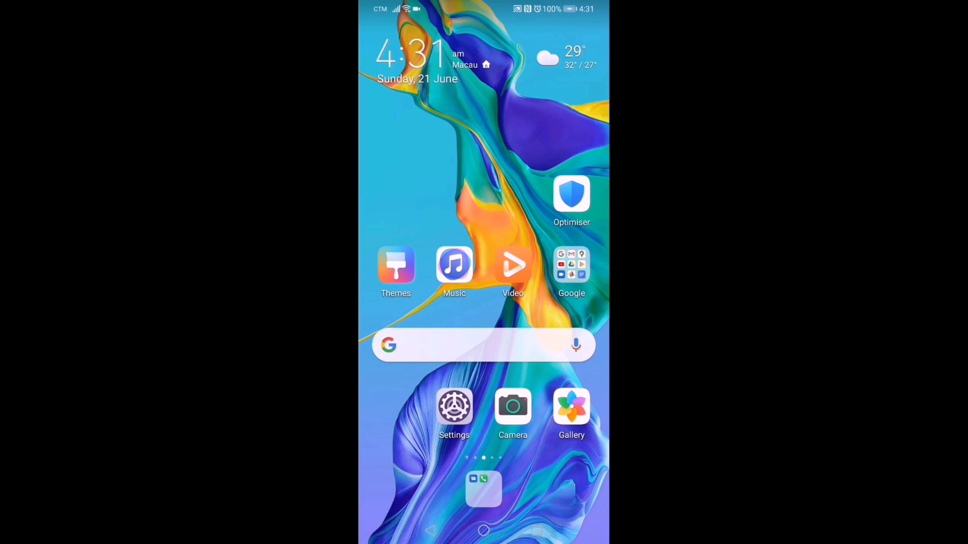
Launch the Google app and reach the sign-in page to add an account.
left_click(571, 265)
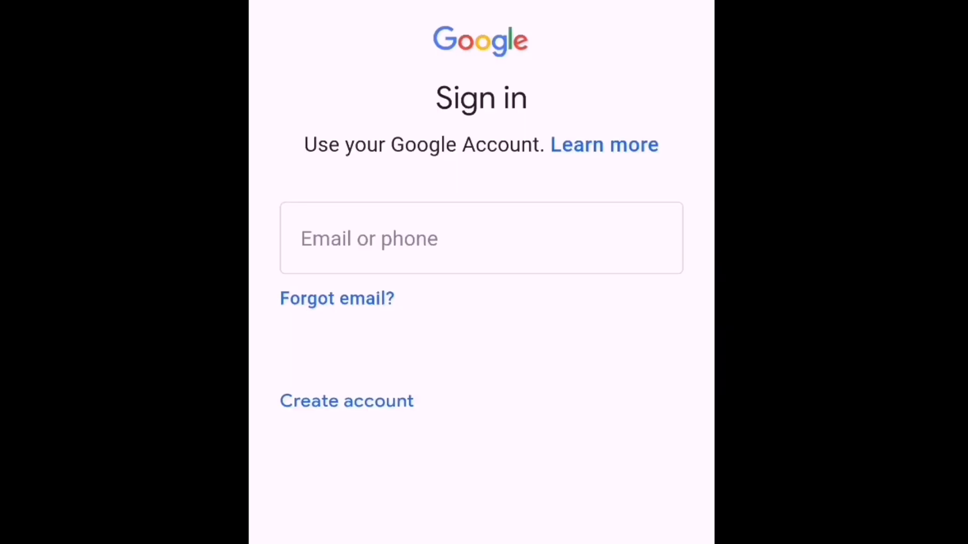
left_click(346, 401)
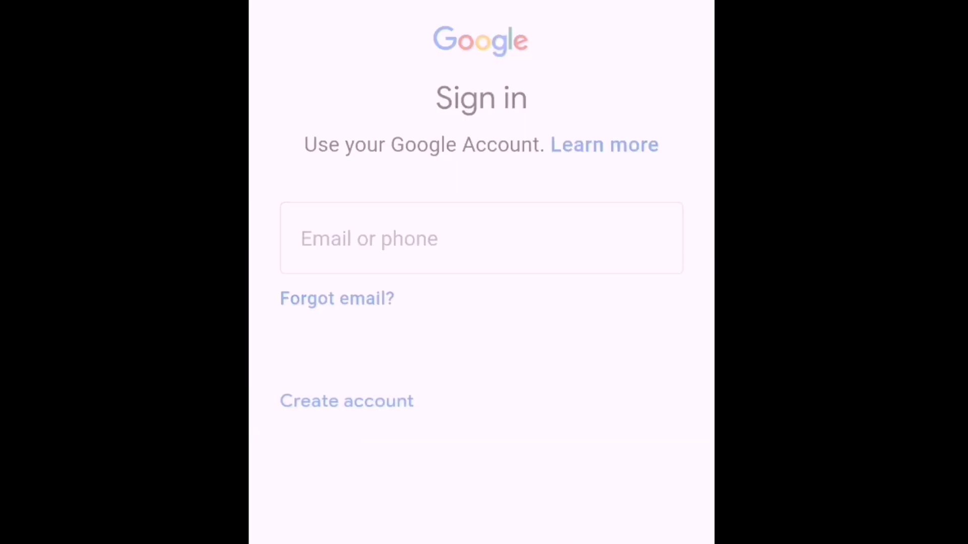
left_click(346, 401)
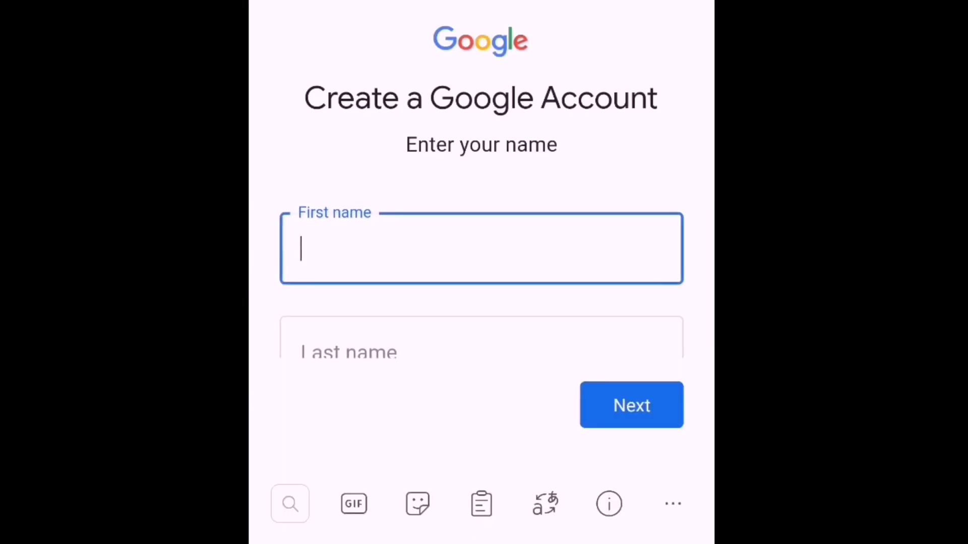
type("Lina")
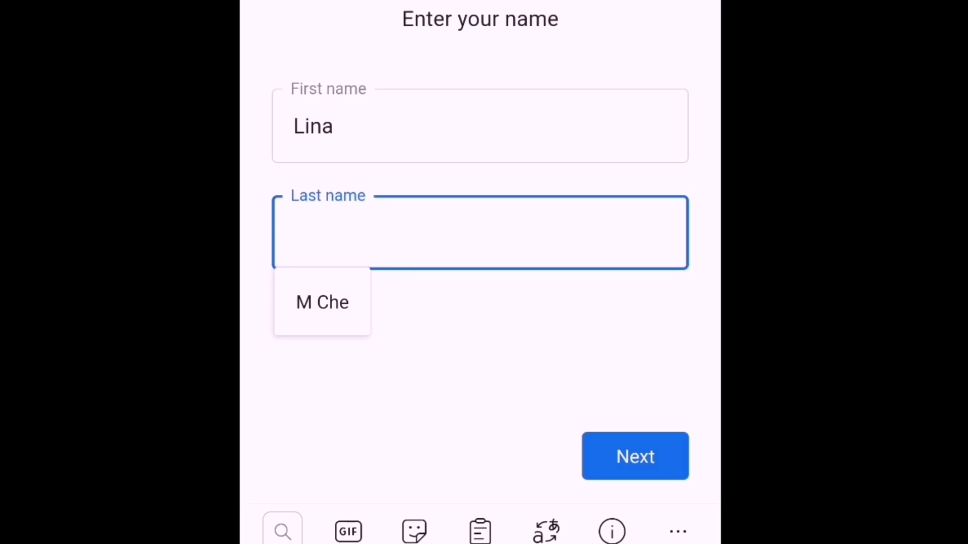
type("Lou")
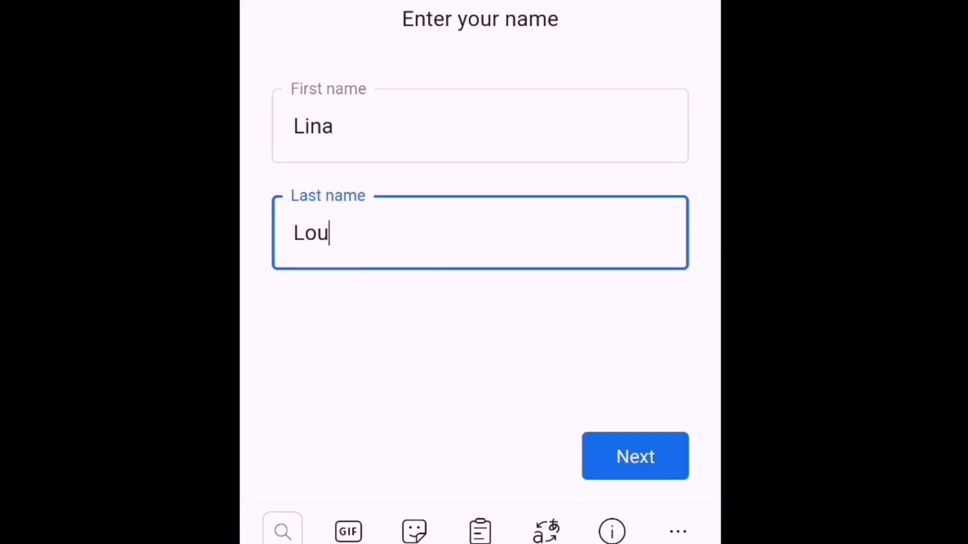
left_click(634, 455)
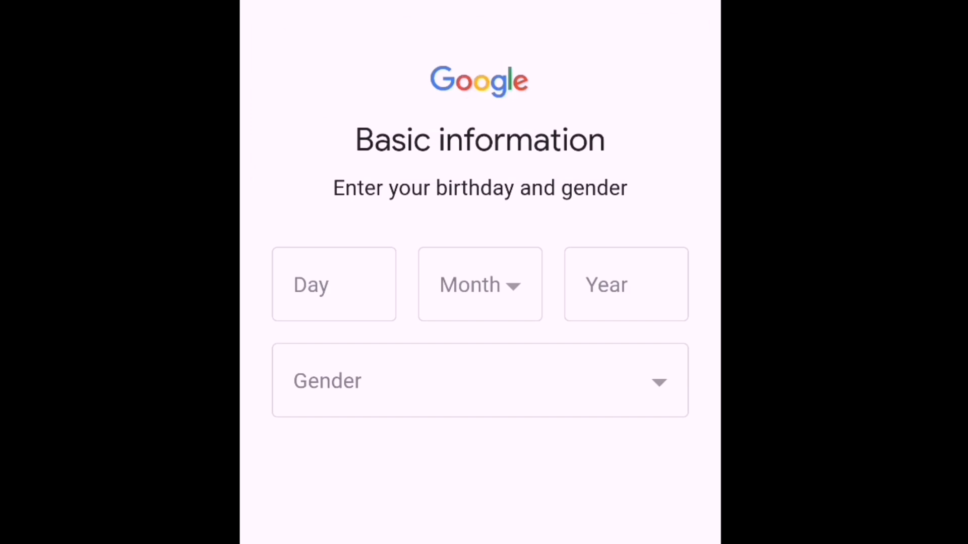
Fill in the birthday with day 1 and year 2001 and continue to the username step.
left_click(480, 284)
type("2")
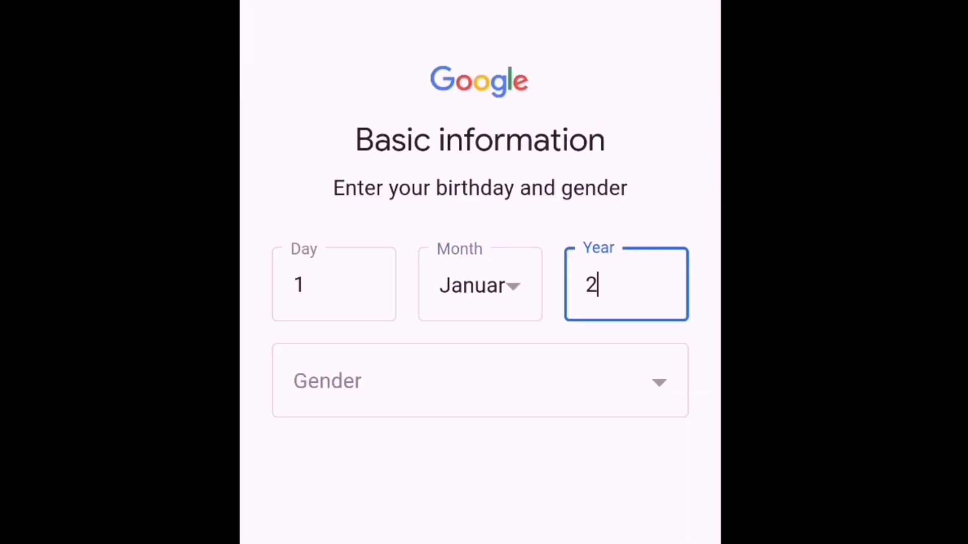
type("001")
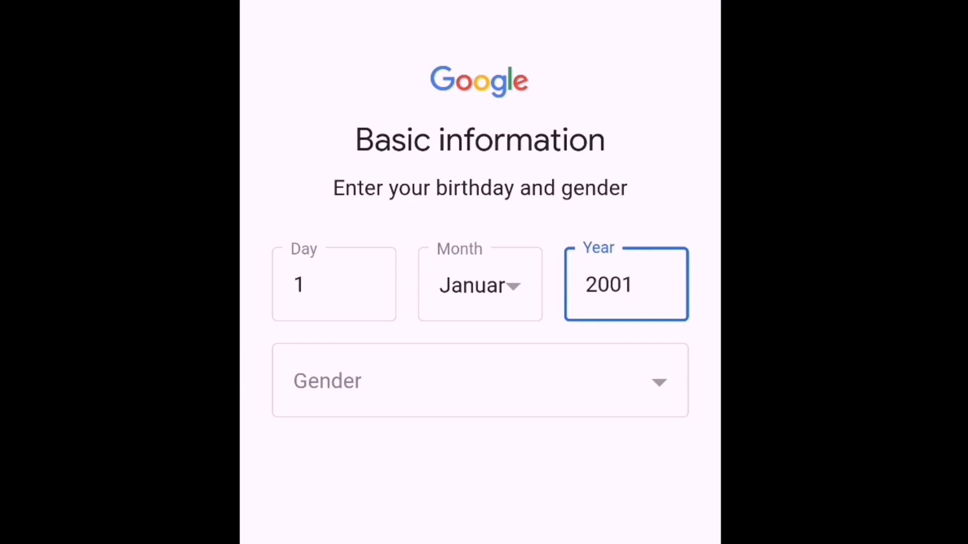
left_click(479, 381)
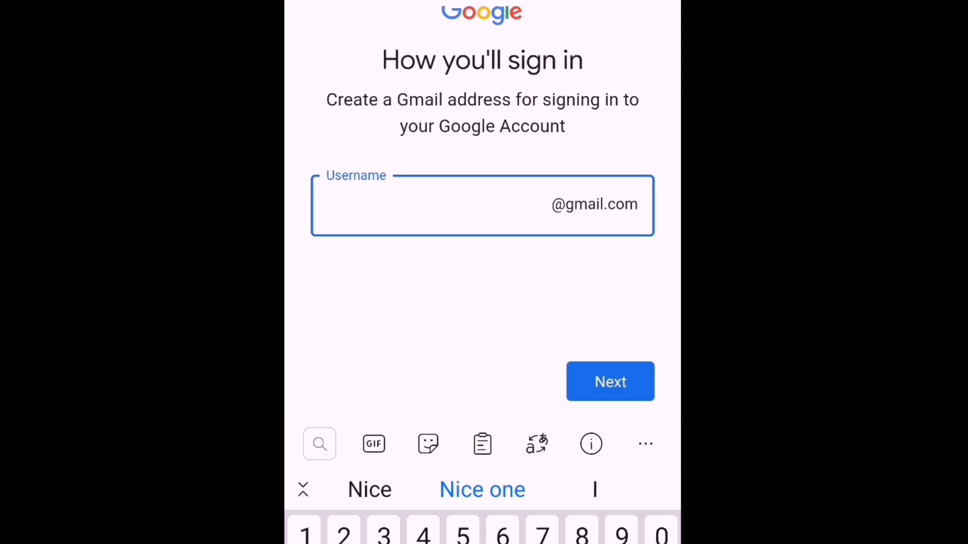
type("L")
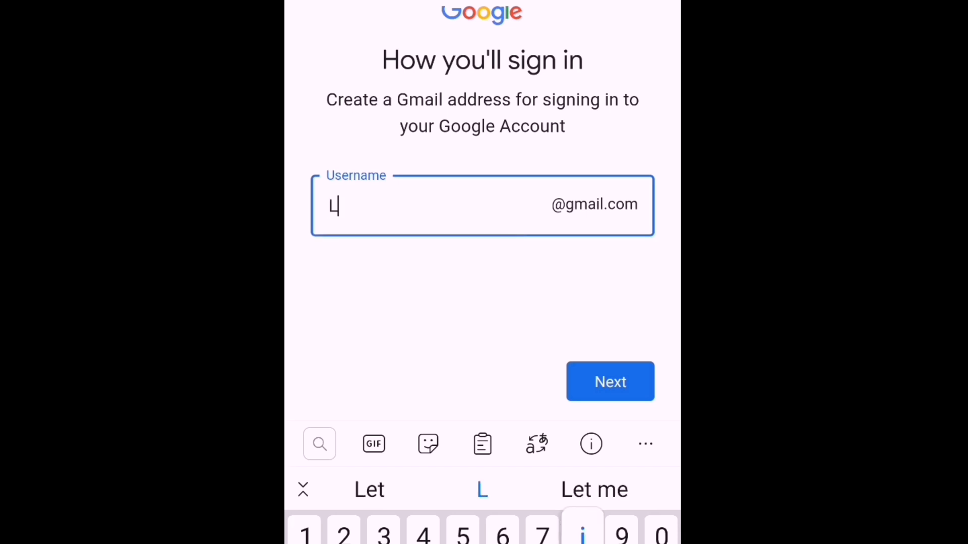
type("ina")
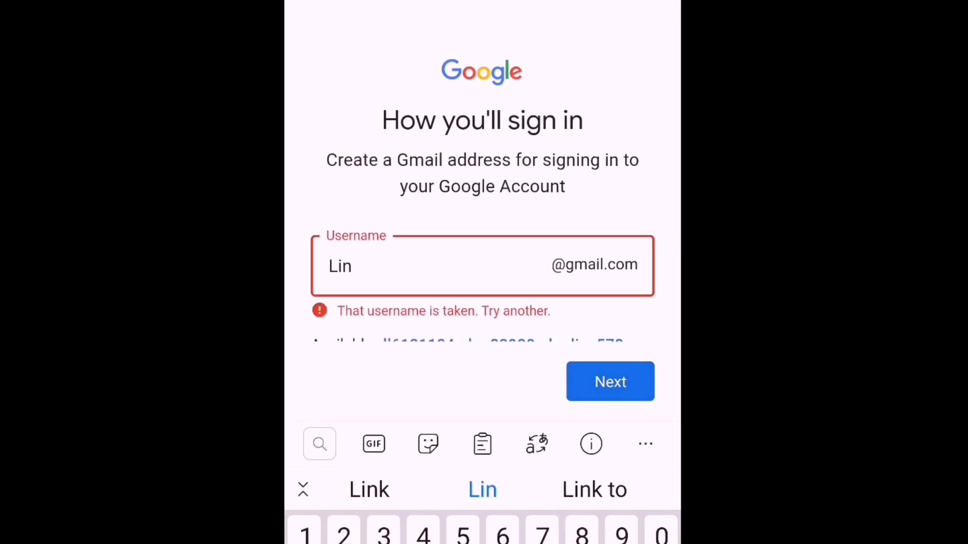
key("Backspace")
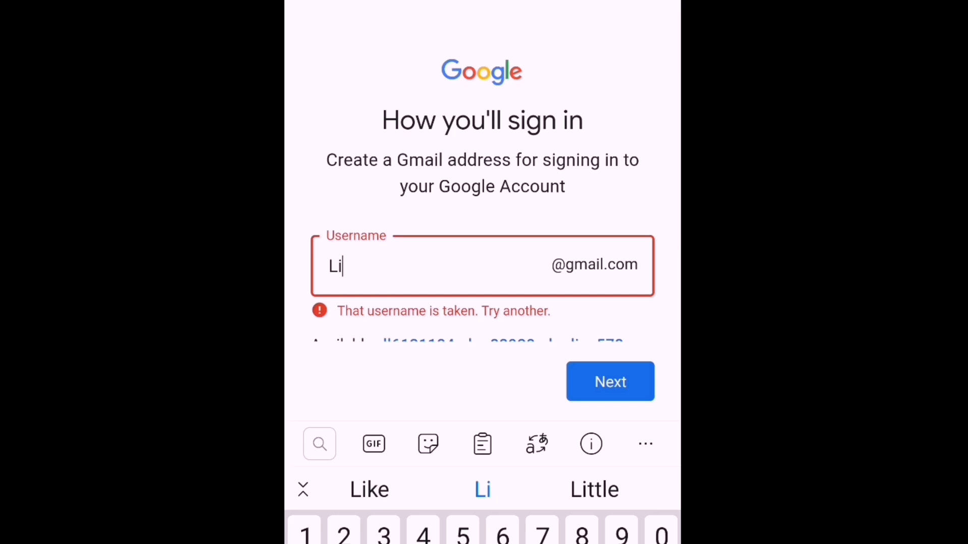
type("na")
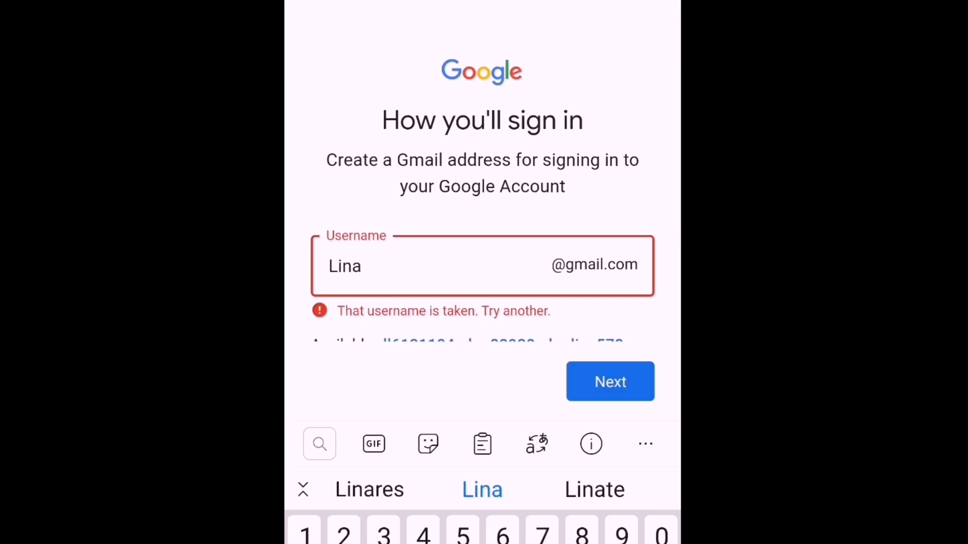
type("L")
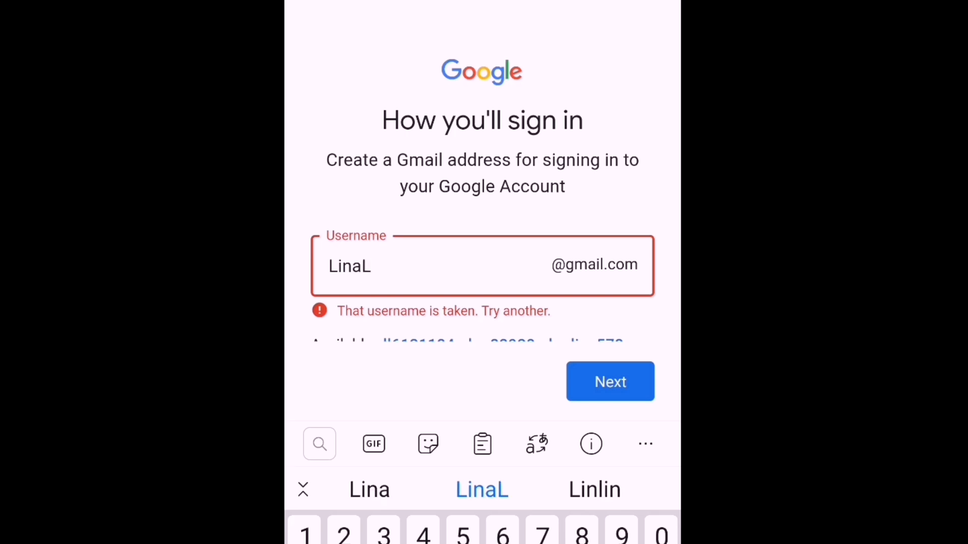
type("123")
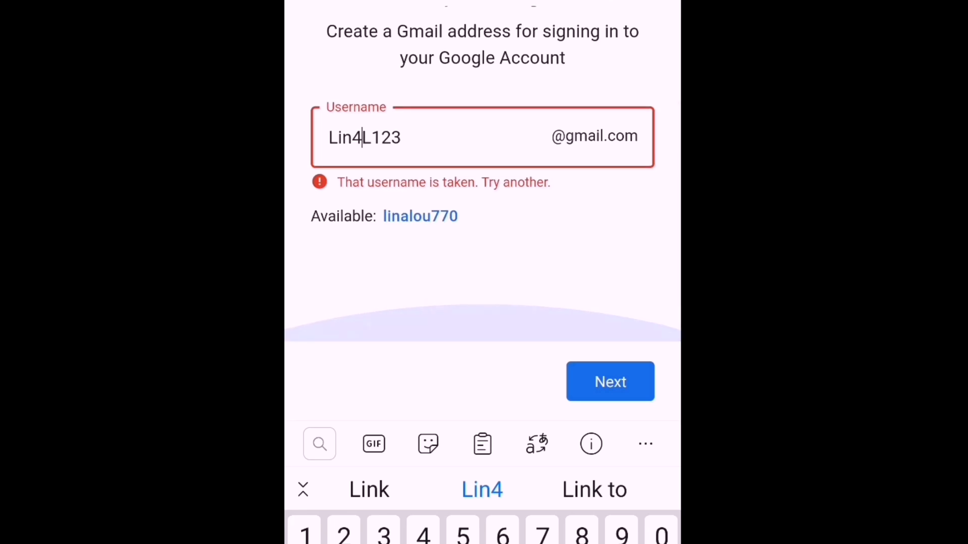
left_click(420, 216)
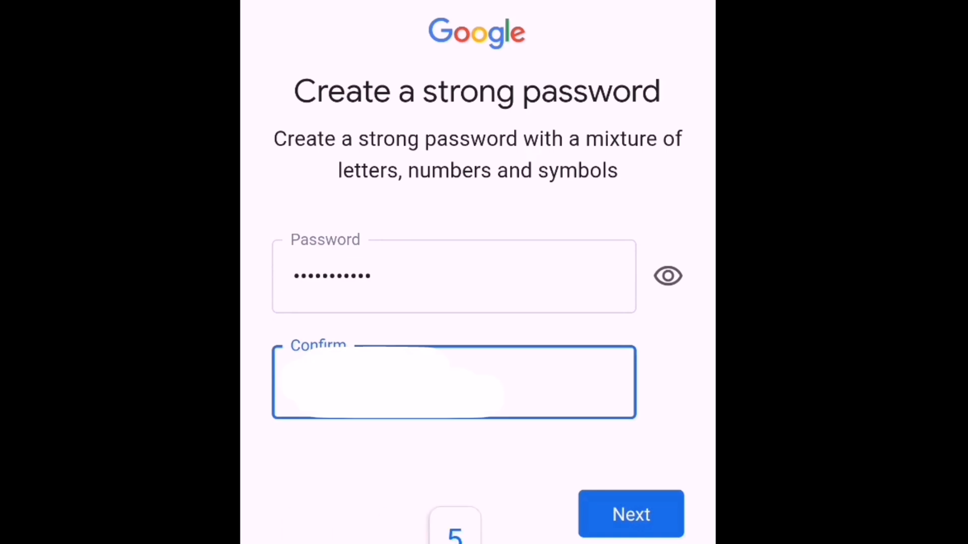
Confirm the password and continue to the privacy and terms page.
left_click(630, 513)
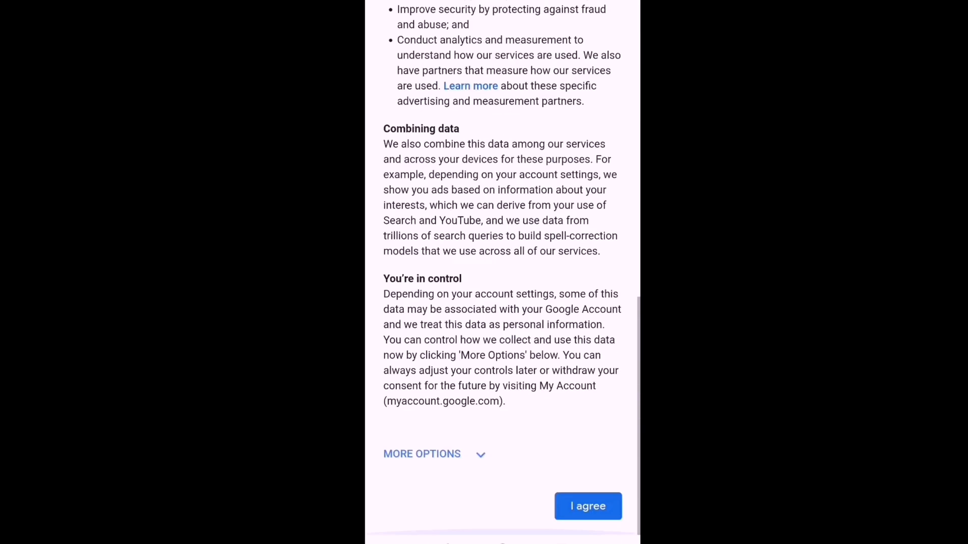
left_click(587, 506)
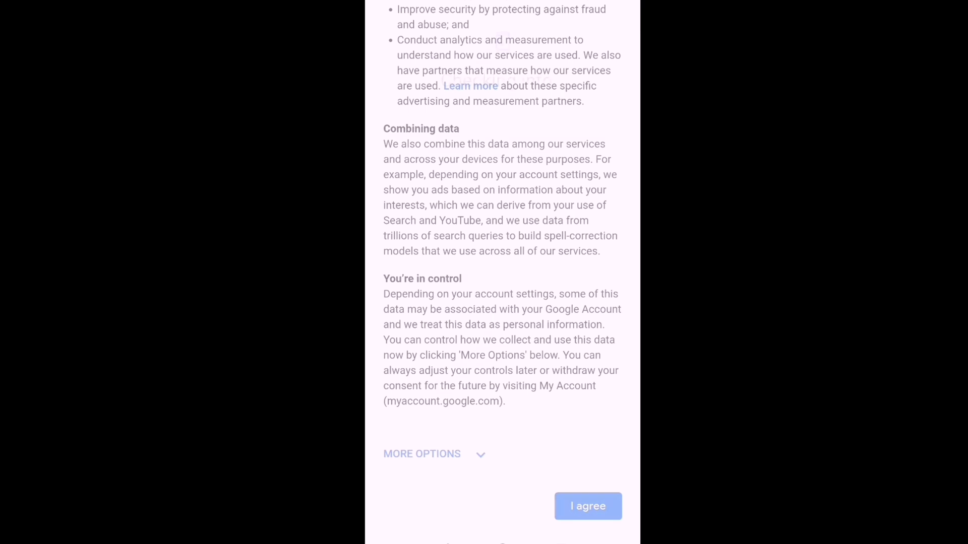
left_click(587, 506)
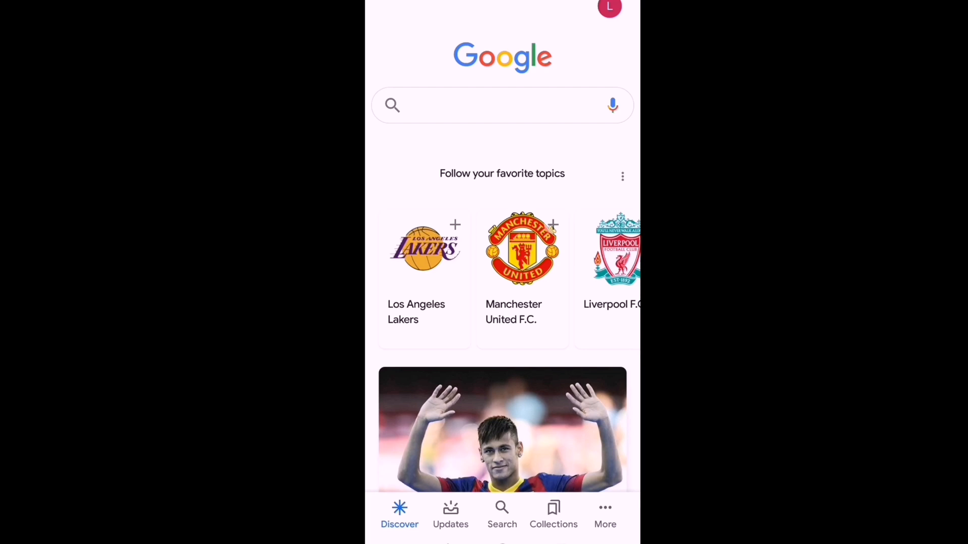
left_click(502, 105)
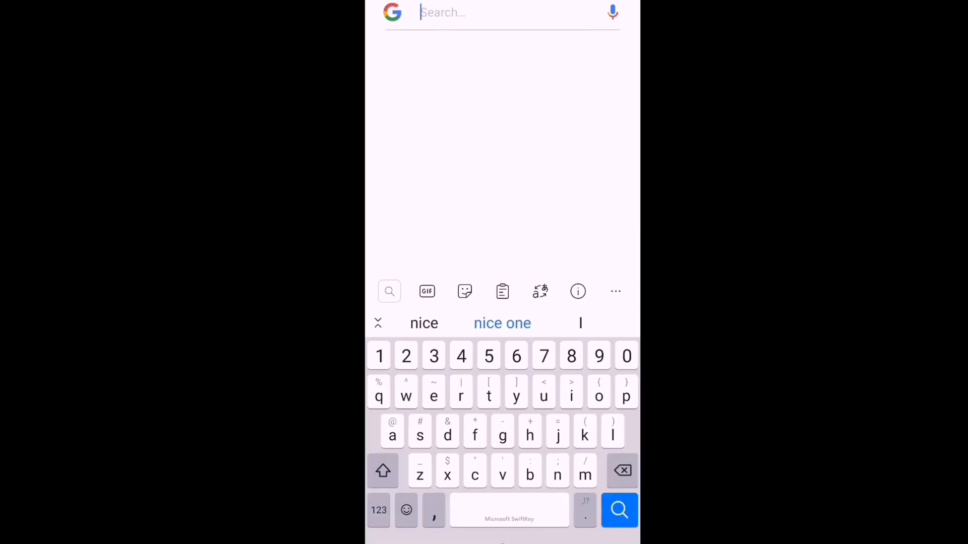
left_click(619, 510)
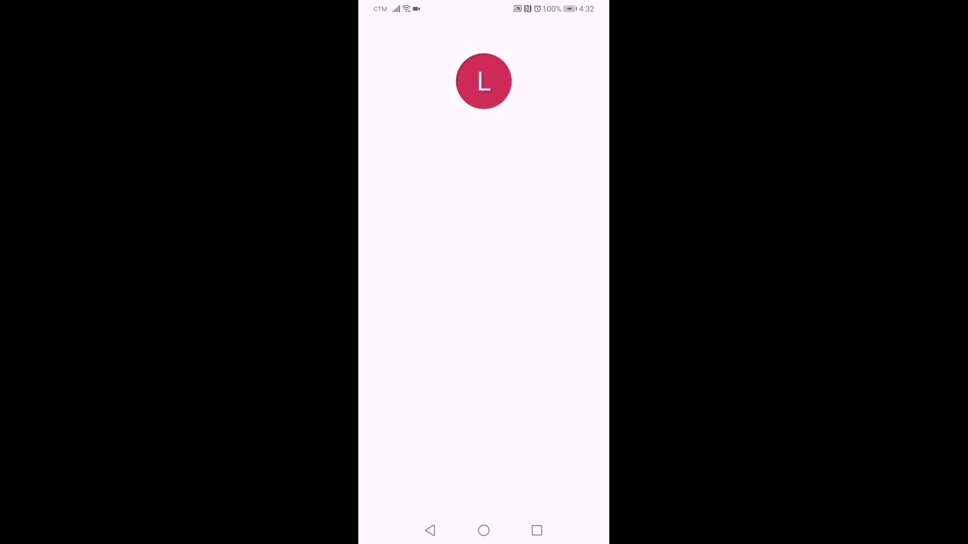
left_click(483, 81)
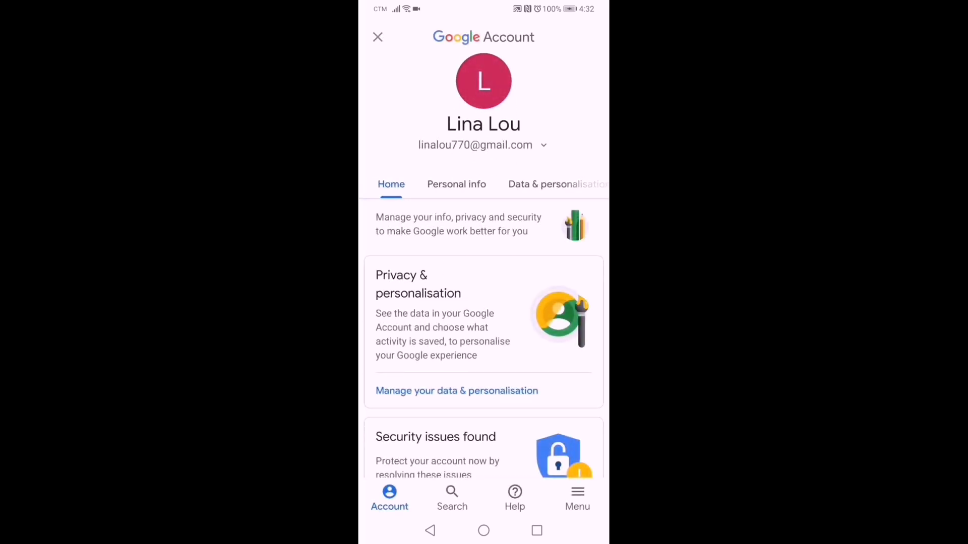
scroll("down", 3)
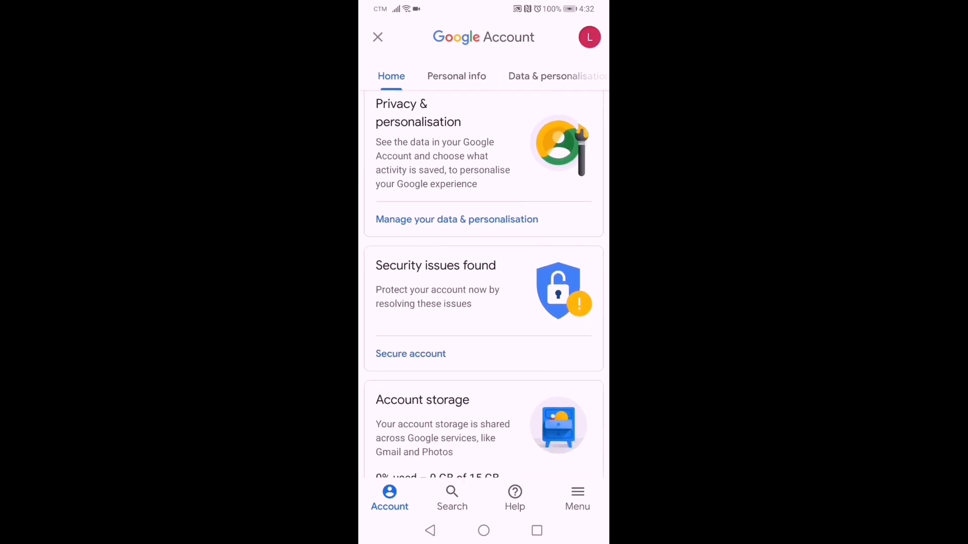